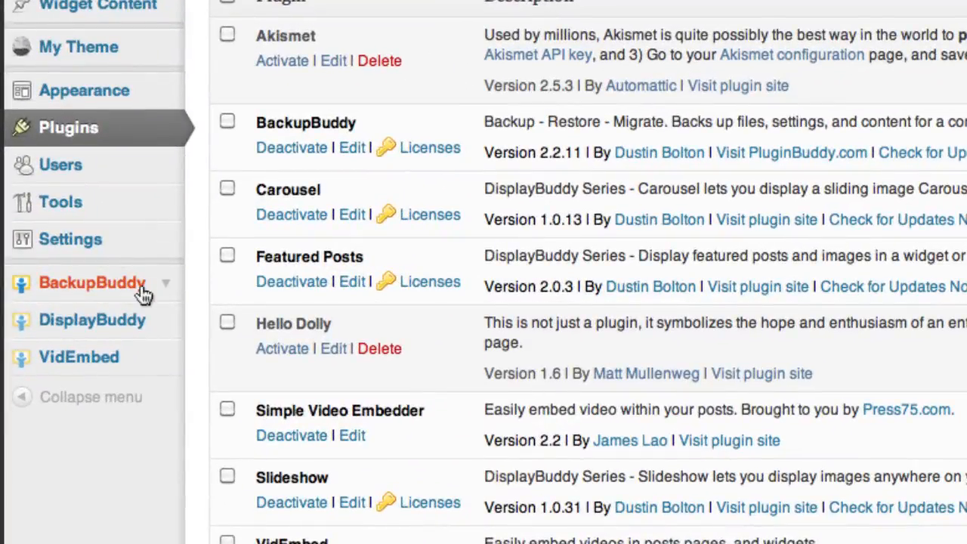
Go to BackupBuddy's Backup & Restore page, showing no backup archives yet.
click(90, 282)
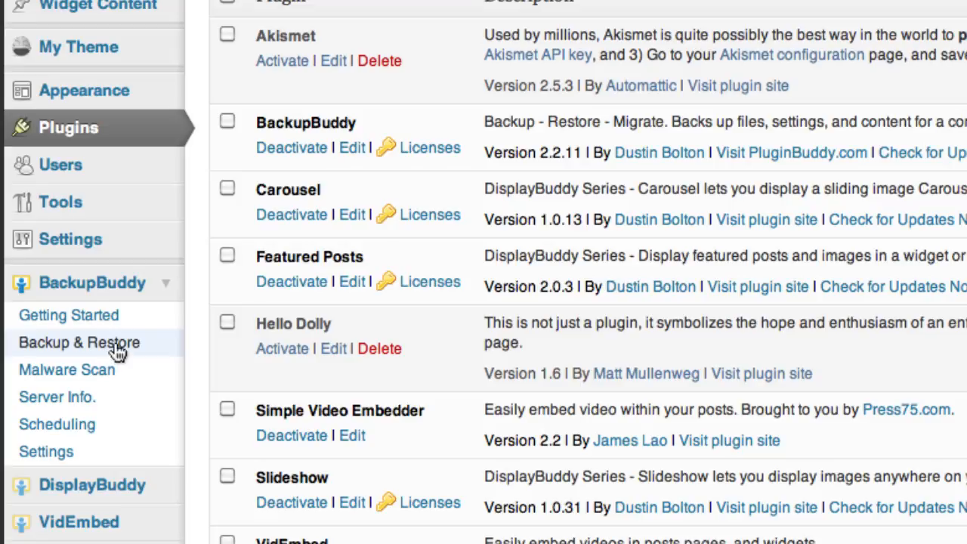
click(79, 341)
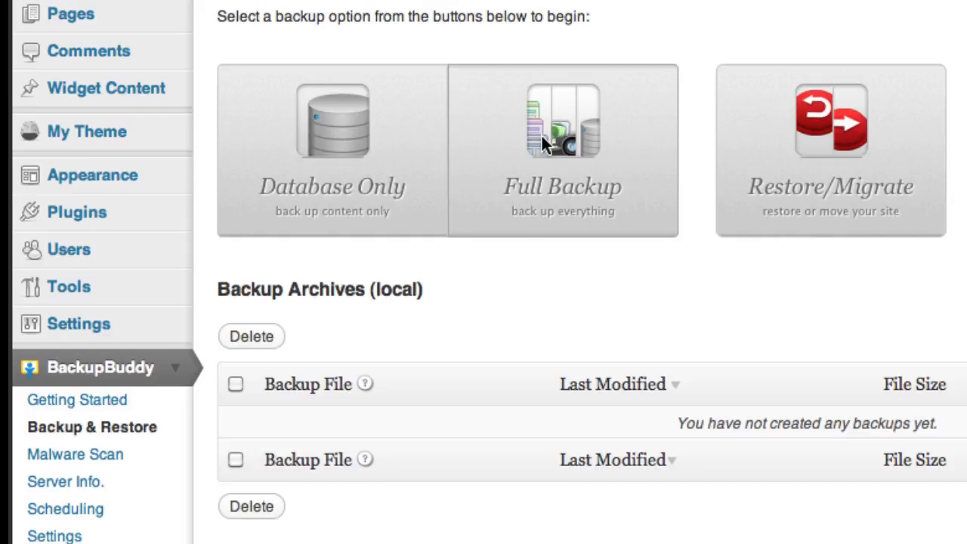
Run a Full Backup and let it complete, producing a 20.29 MB ZIP archive.
click(563, 151)
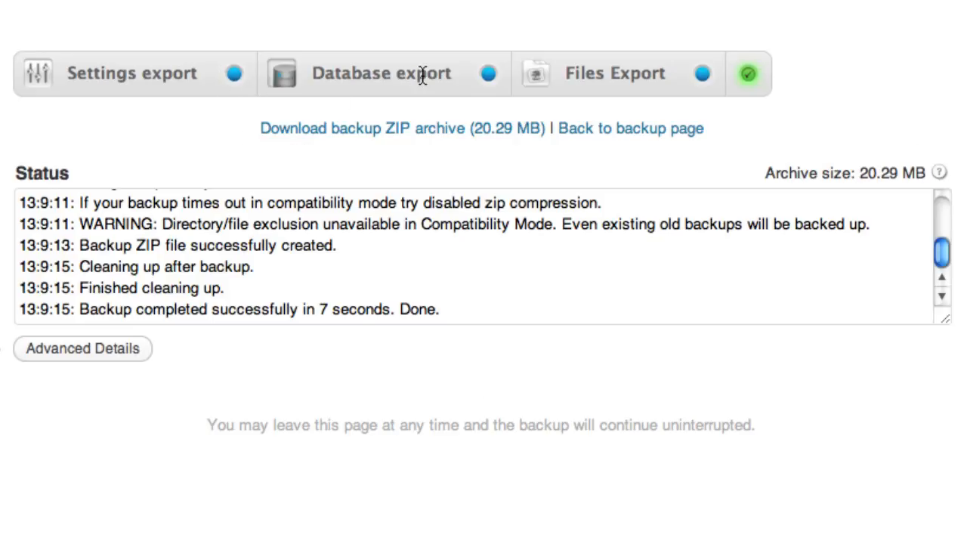
mouse_move(783, 112)
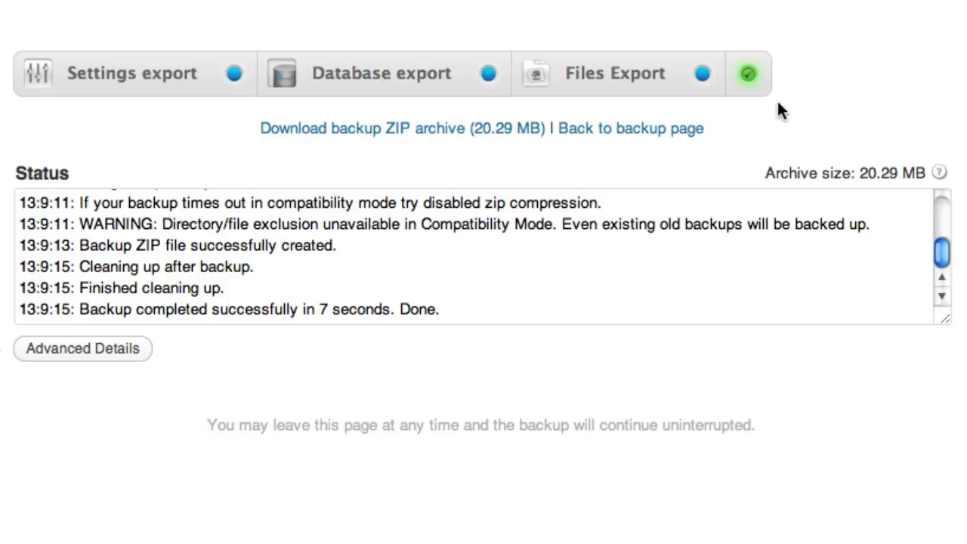
mouse_move(753, 140)
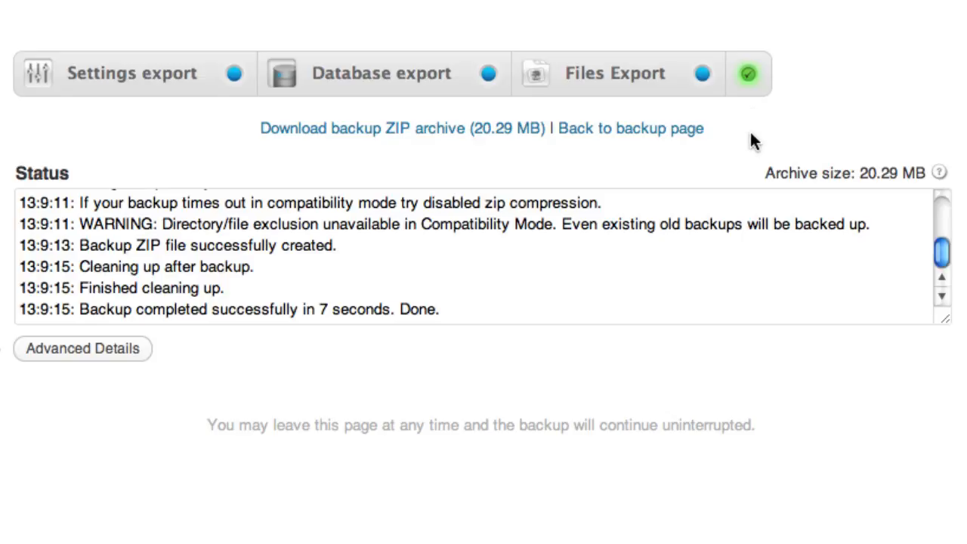
mouse_move(752, 160)
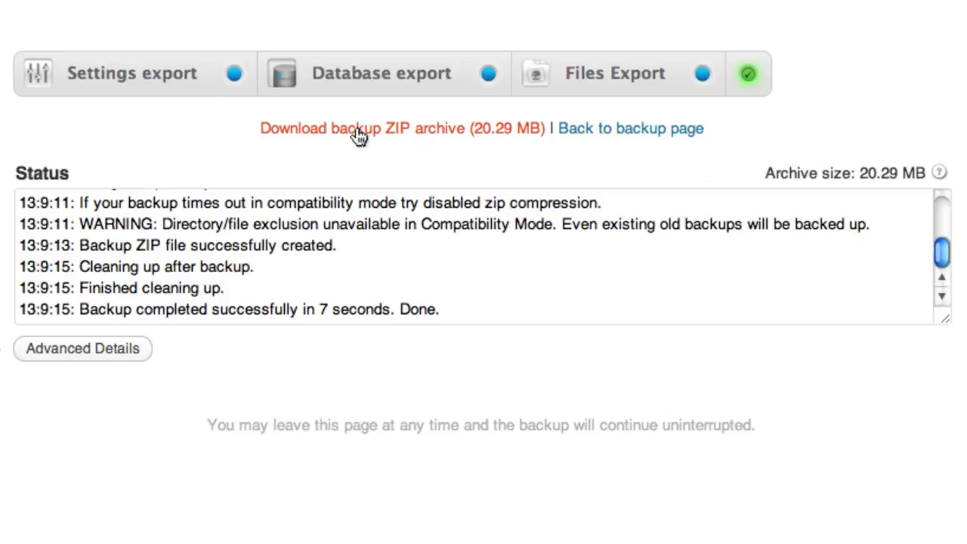
mouse_move(622, 137)
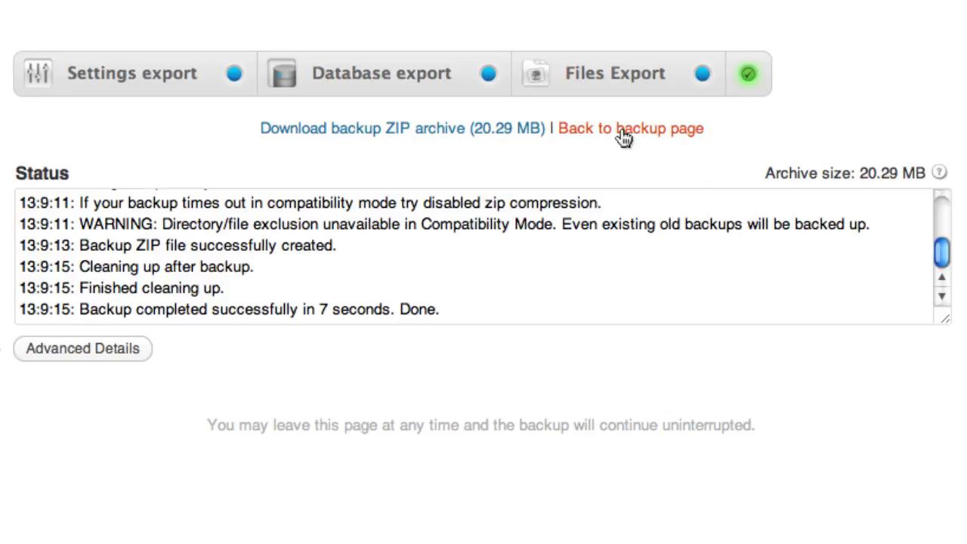
Return to the backup page where the 20.29 MB archive is listed with Good status.
click(629, 128)
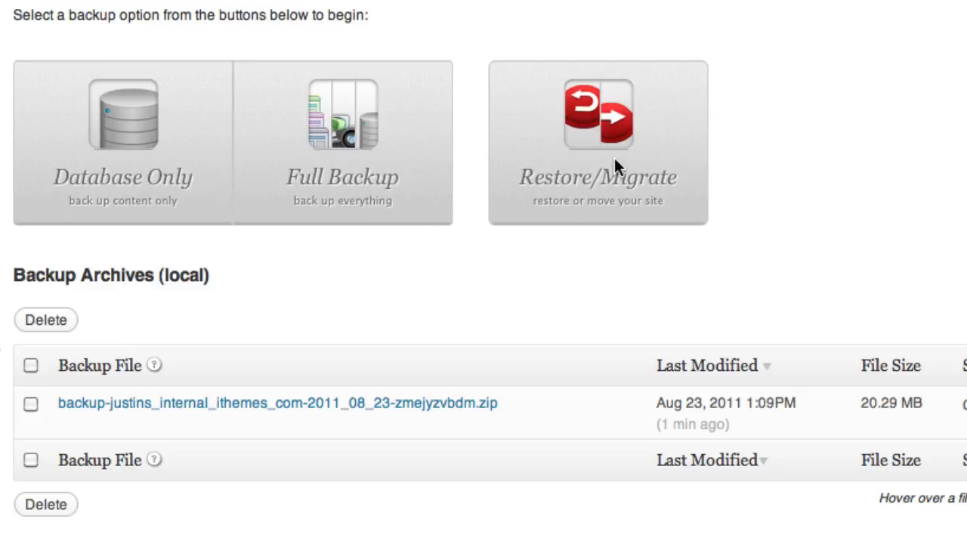
mouse_move(393, 417)
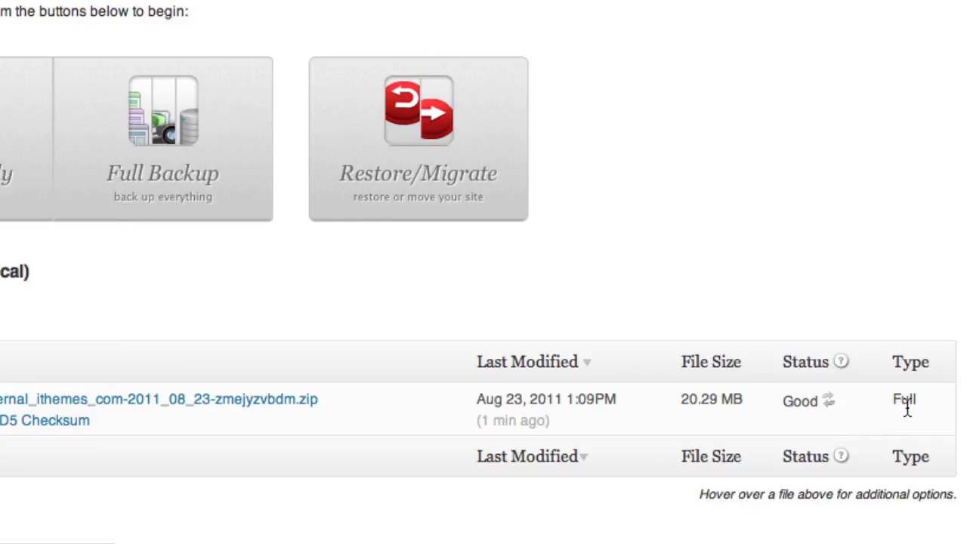
mouse_move(938, 411)
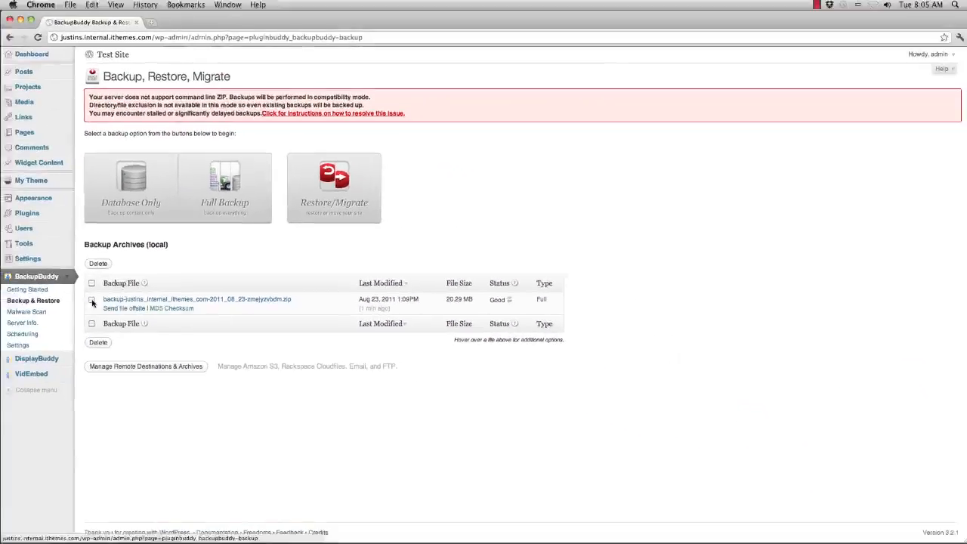
On the Scheduling page, name the new schedule 'Daily DB'.
click(23, 334)
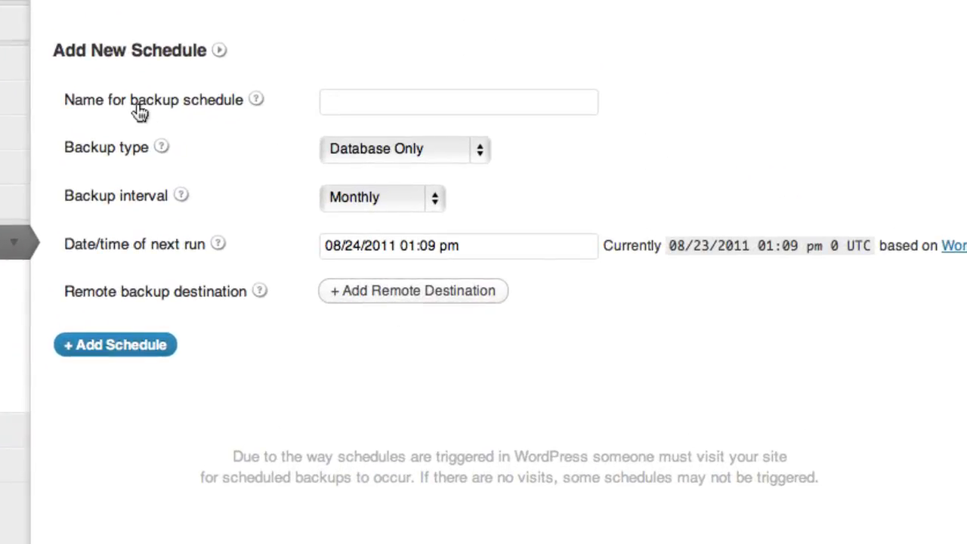
click(458, 103)
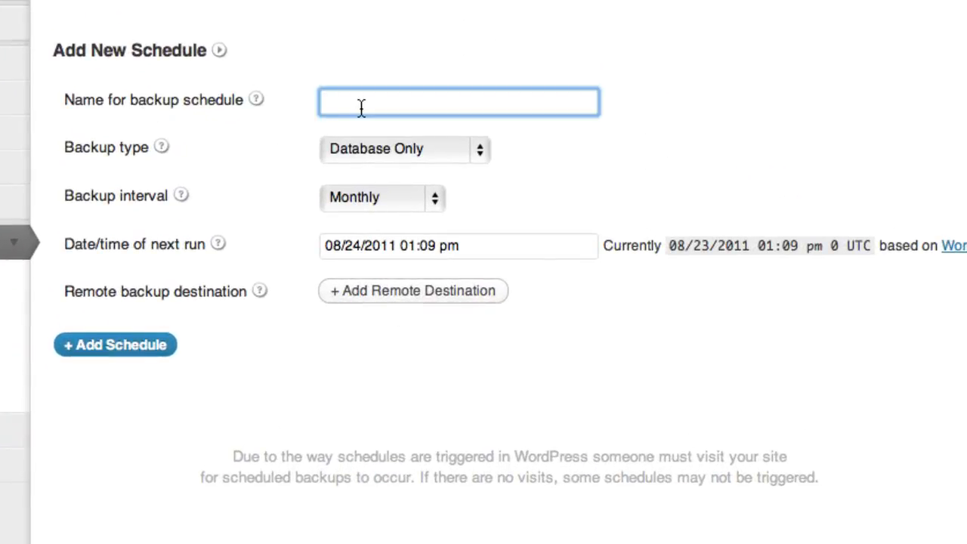
text(Daily)
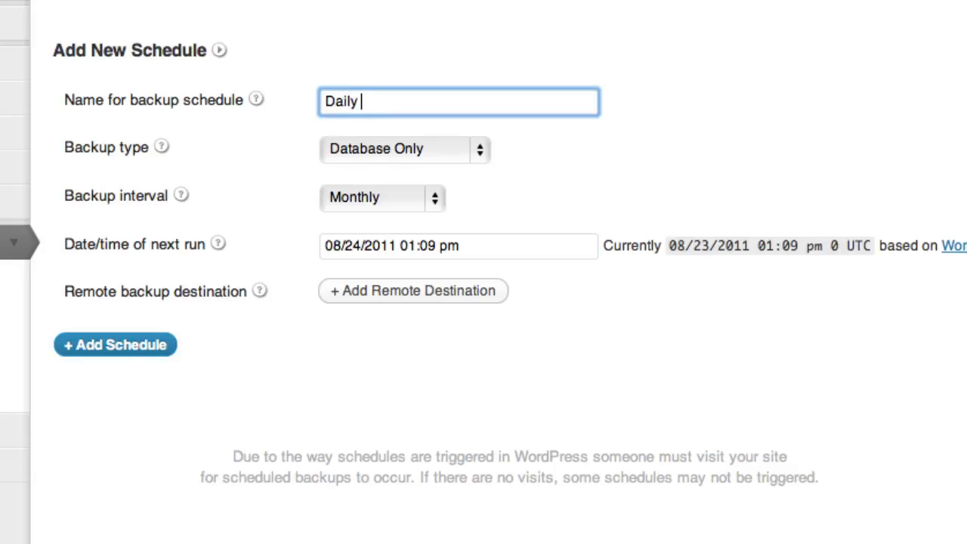
text(DB)
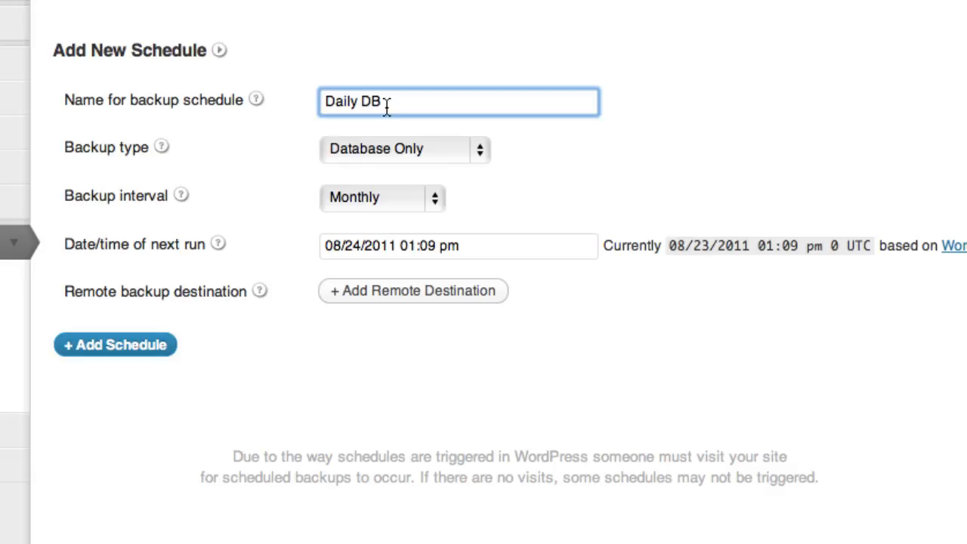
mouse_move(387, 206)
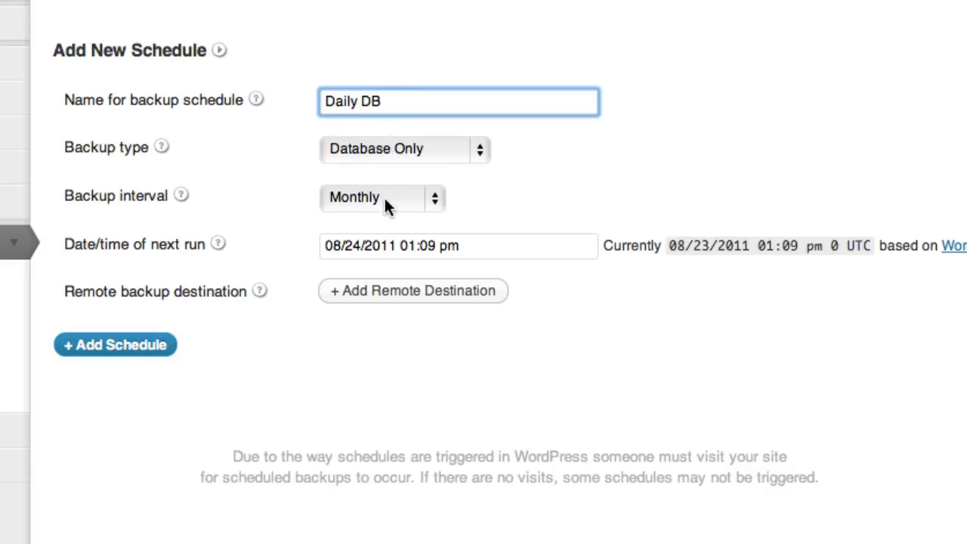
Set the backup interval to Daily and review the next run date and time.
click(381, 197)
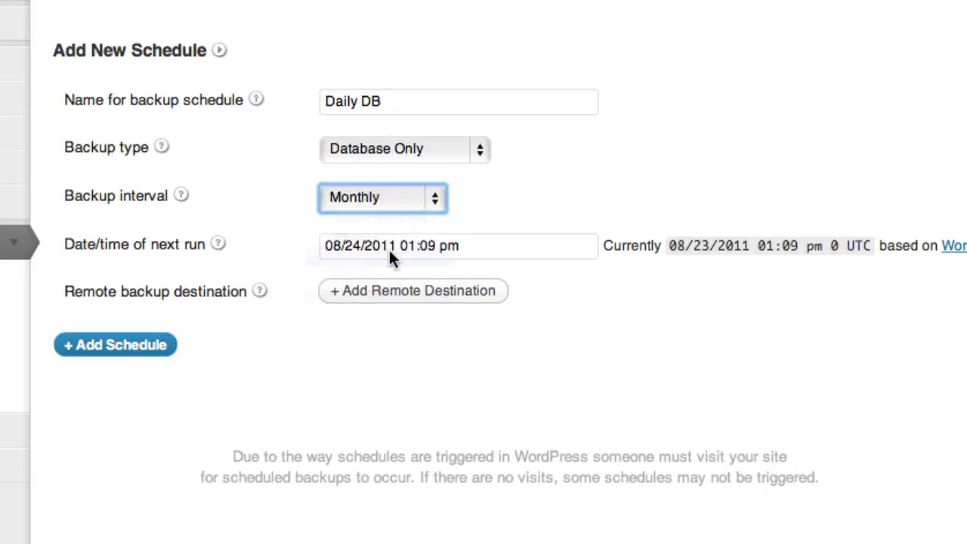
click(381, 196)
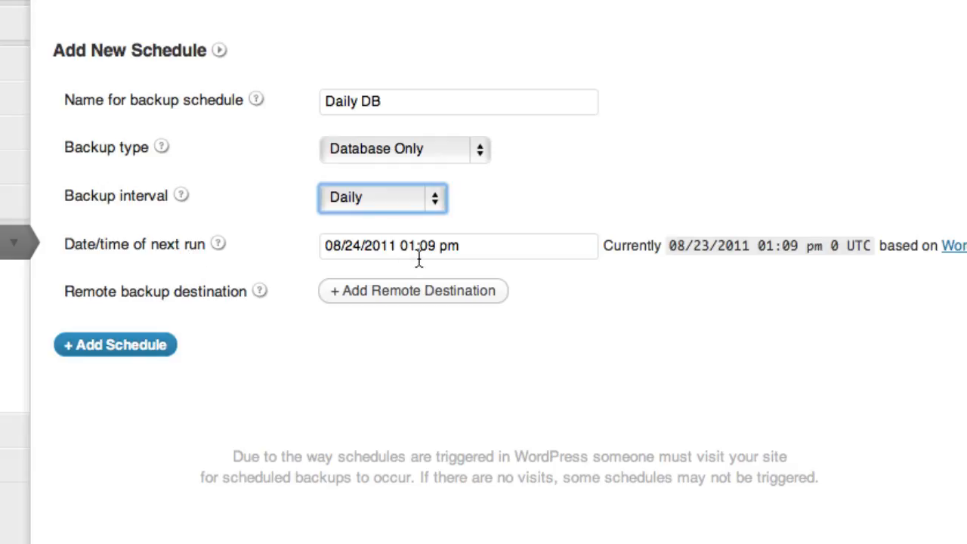
click(460, 245)
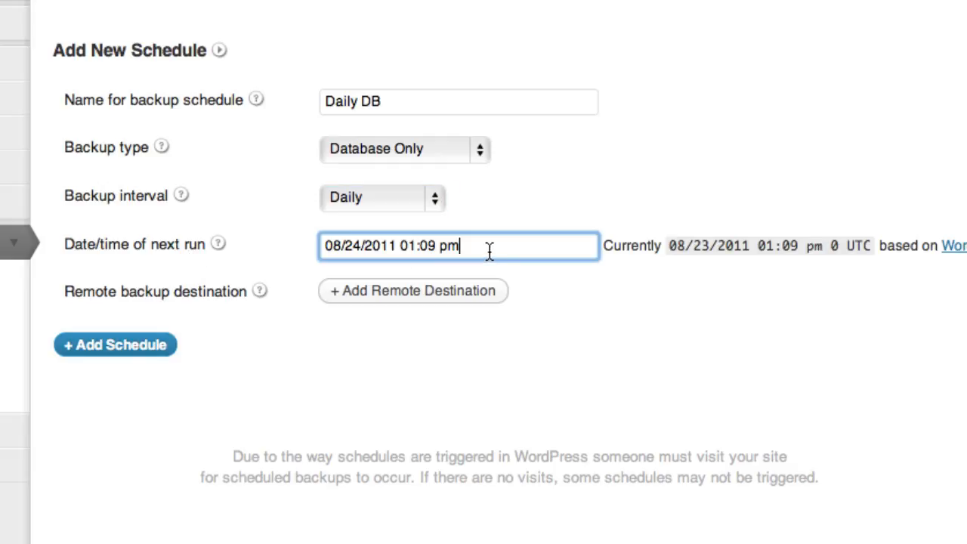
mouse_move(405, 269)
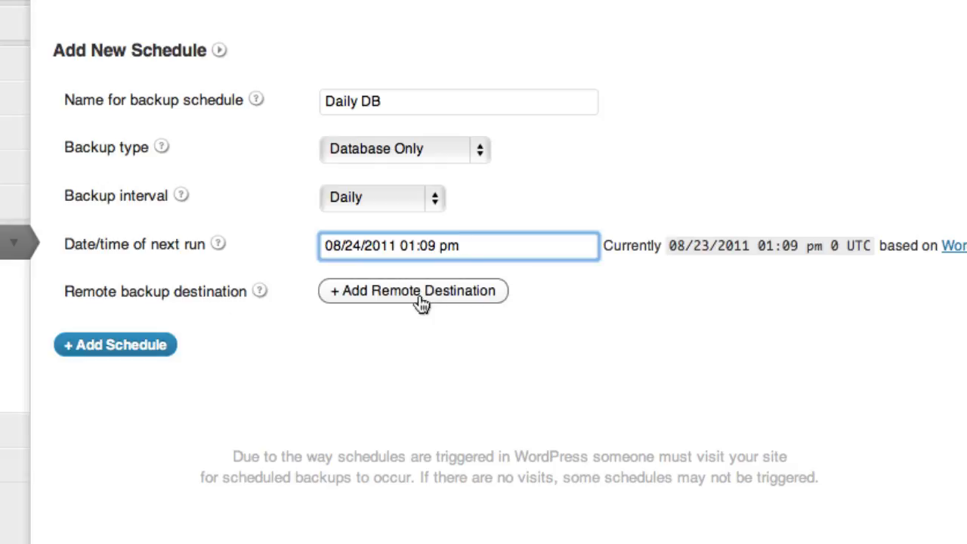
click(413, 290)
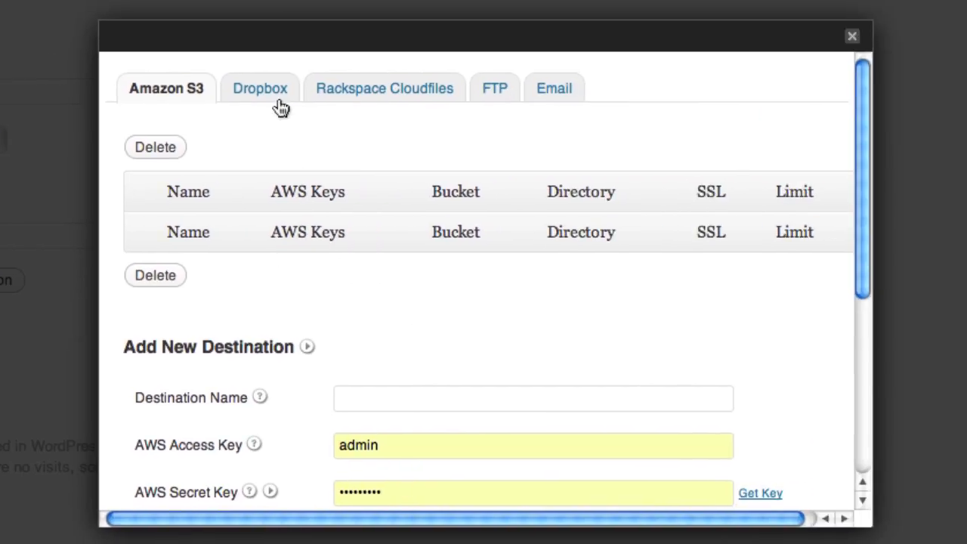
mouse_move(494, 87)
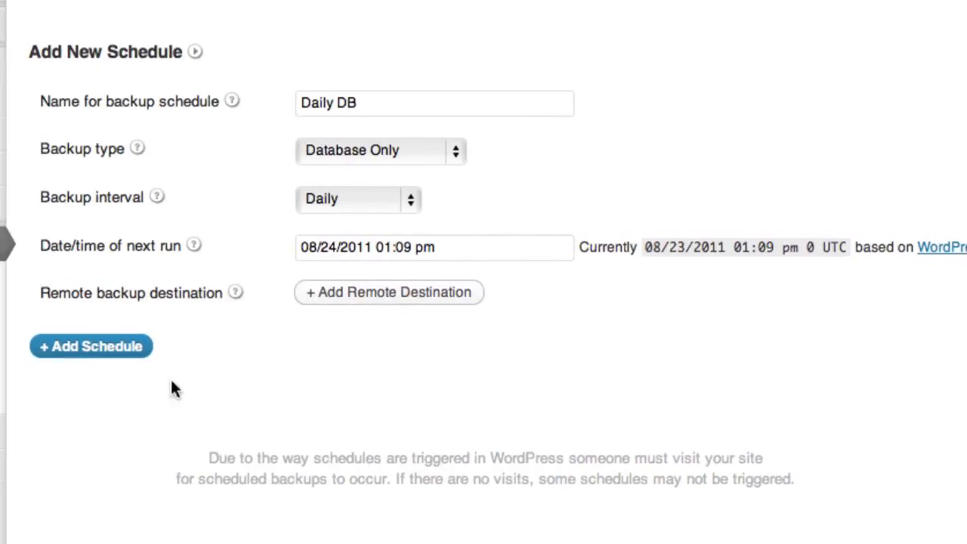
Add the Daily DB schedule so it is listed as a daily database backup.
click(90, 345)
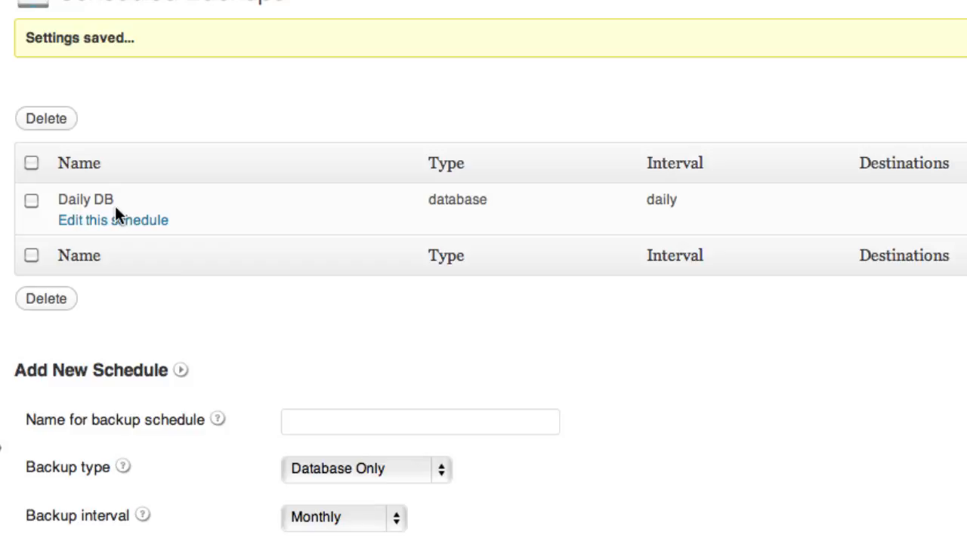
mouse_move(571, 230)
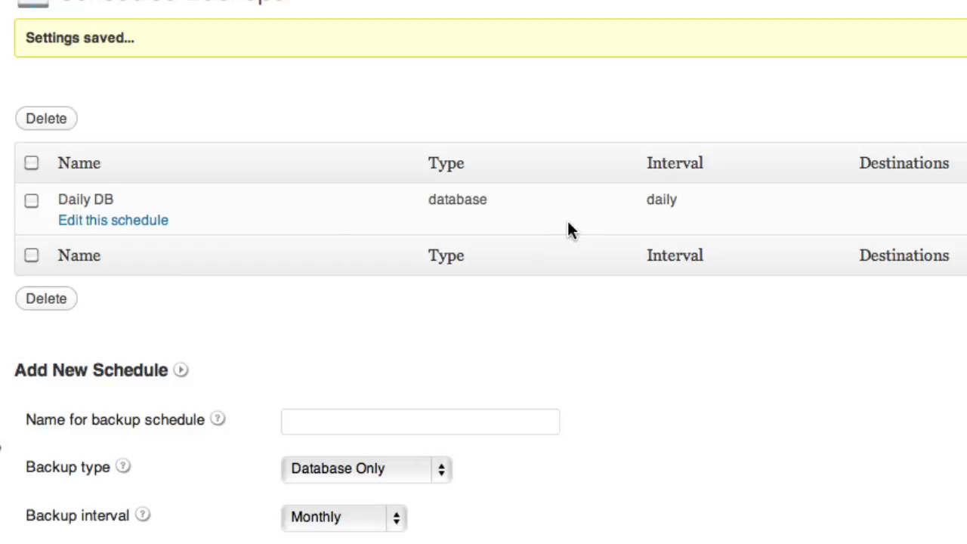